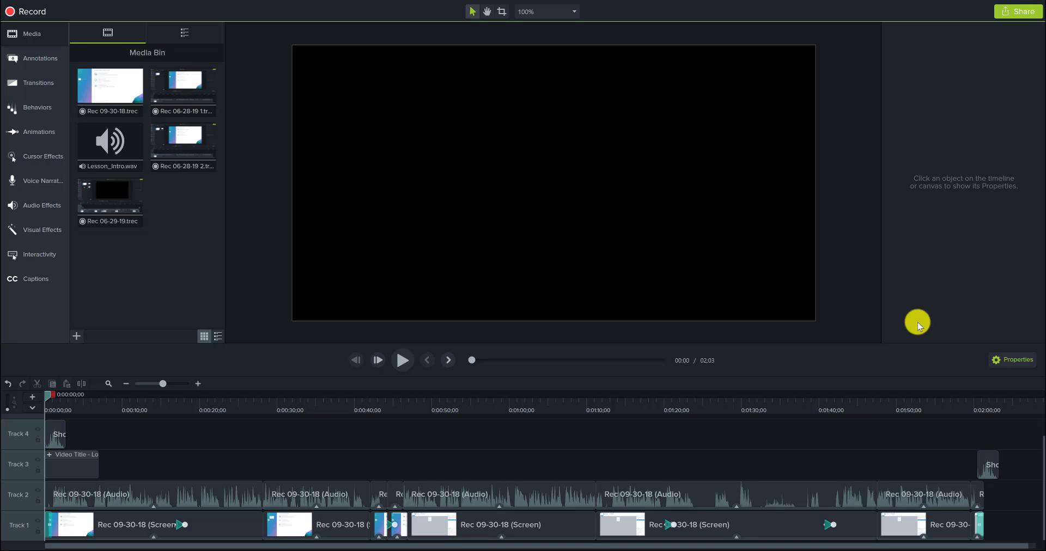
{"action": "mouse_move", "coordinate": [402, 361]}
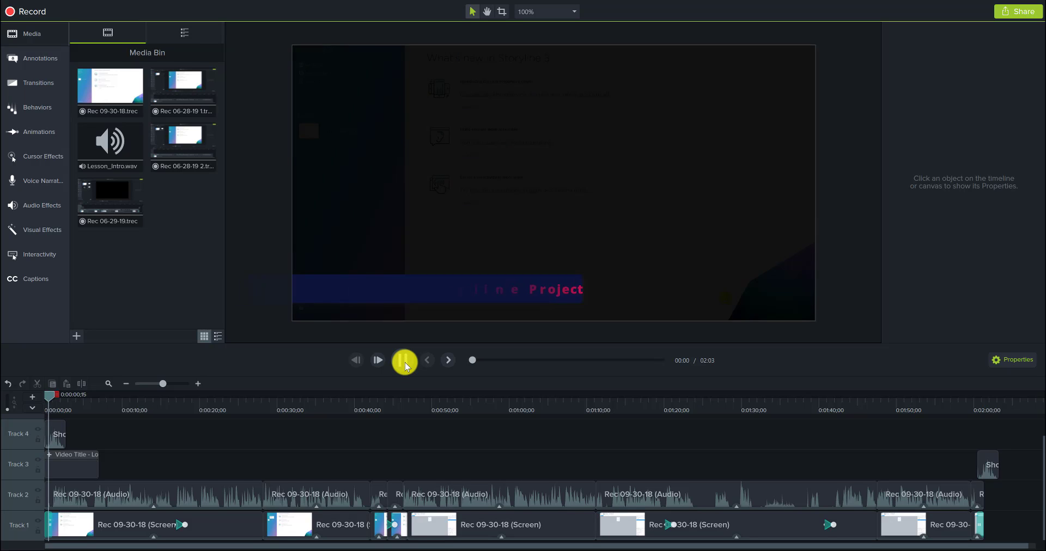
Step: Play the timeline past the Storyline project title to the zoomed Storyline 3 start screen
{"action": "left_click", "coordinate": [377, 361]}
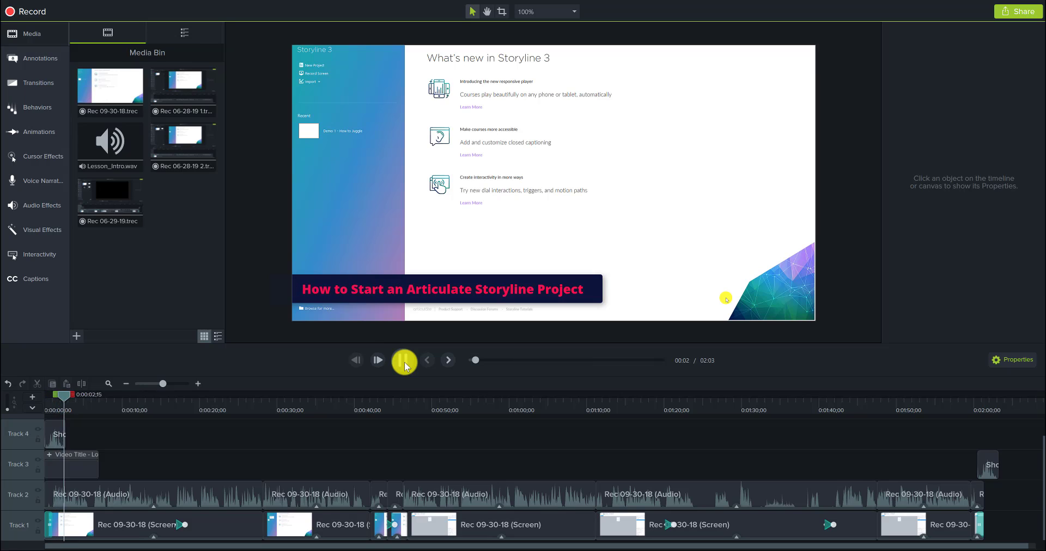
{"action": "left_click", "coordinate": [377, 361]}
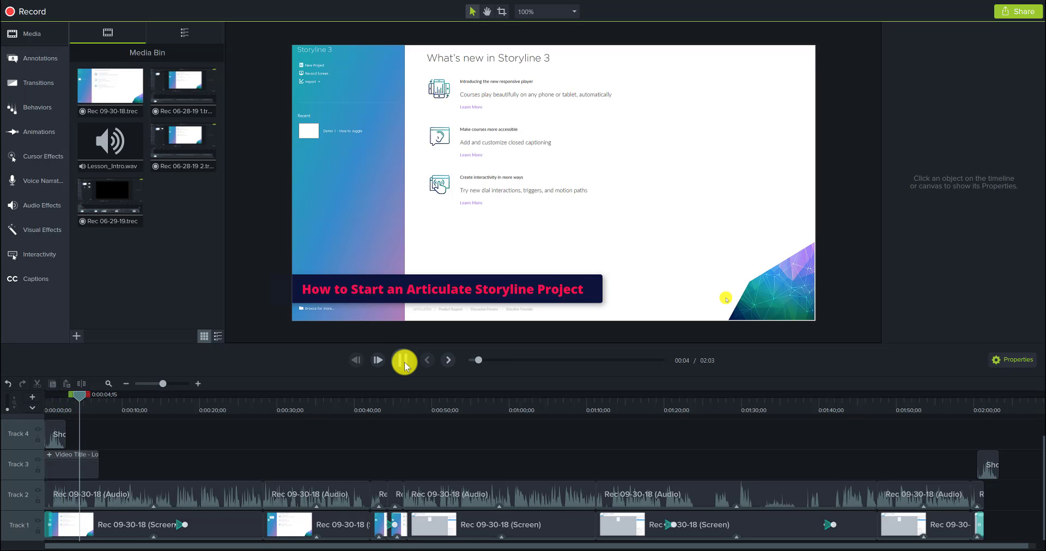
{"action": "left_click", "coordinate": [377, 361]}
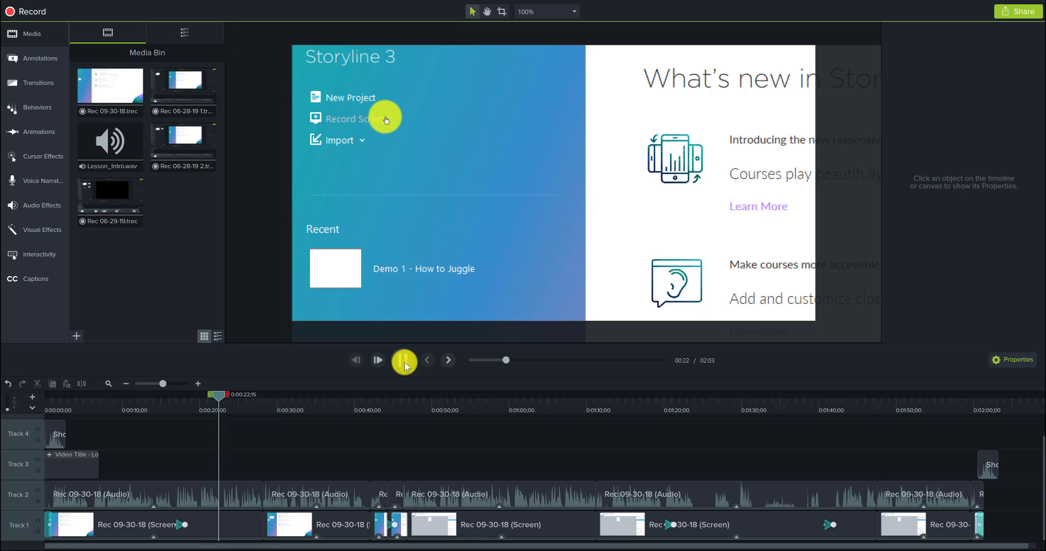
Step: Continue playback to about 00:46, where a new untitled slide appears in Storyline
{"action": "left_click", "coordinate": [339, 140]}
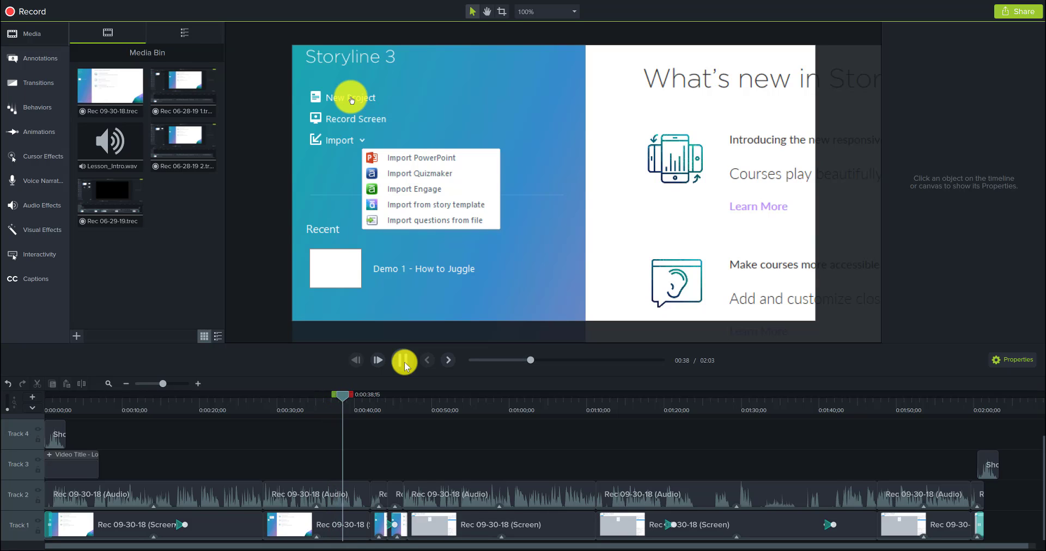
{"action": "left_click", "coordinate": [377, 360]}
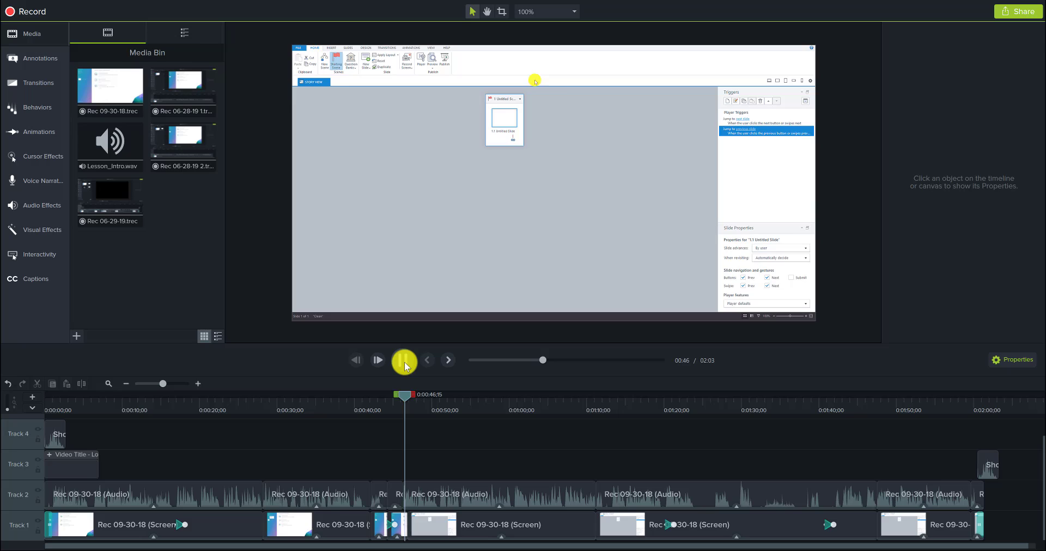
Step: Play through the Story View walkthrough to about 01:22, where Storyline's File menu appears
{"action": "left_click", "coordinate": [377, 360]}
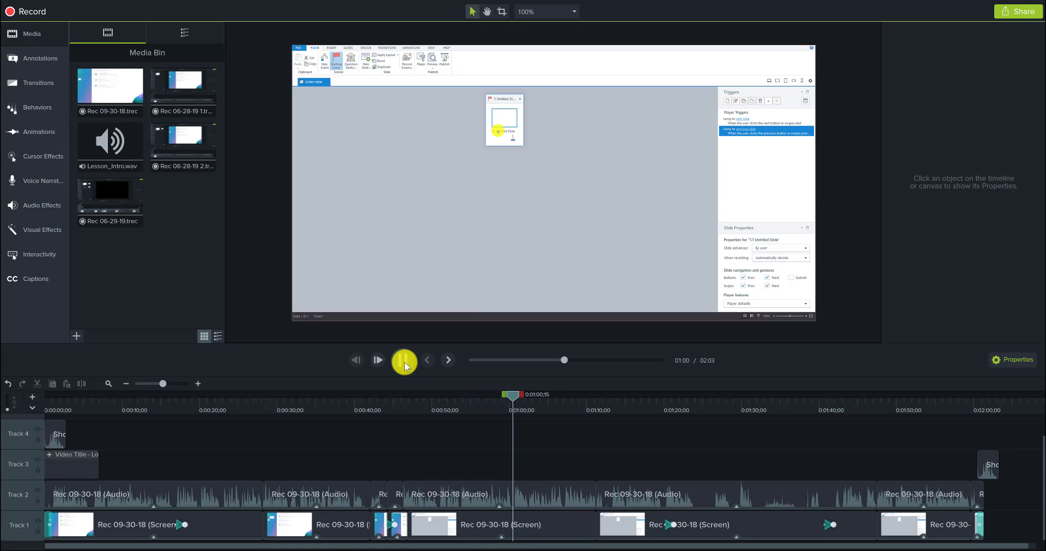
{"action": "left_click", "coordinate": [377, 360]}
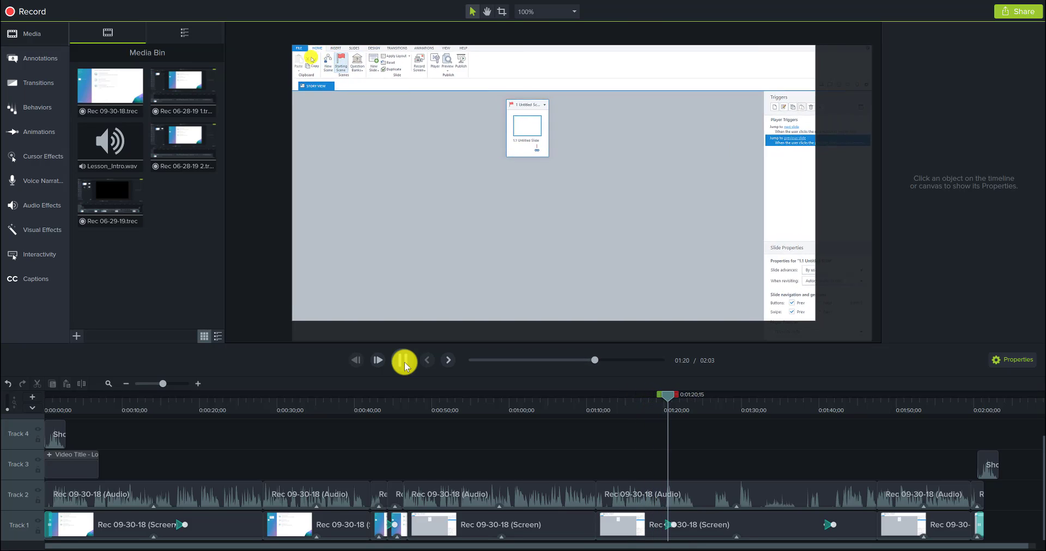
{"action": "left_click", "coordinate": [298, 48]}
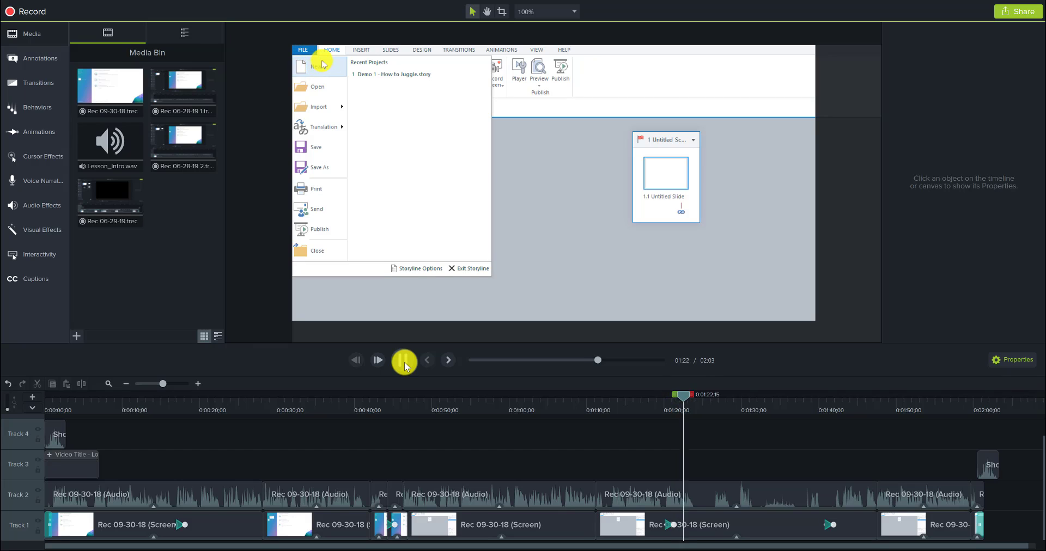
Step: Play past the Save As step naming the project 'Juggling Course Example', about 01:38
{"action": "left_click", "coordinate": [331, 49]}
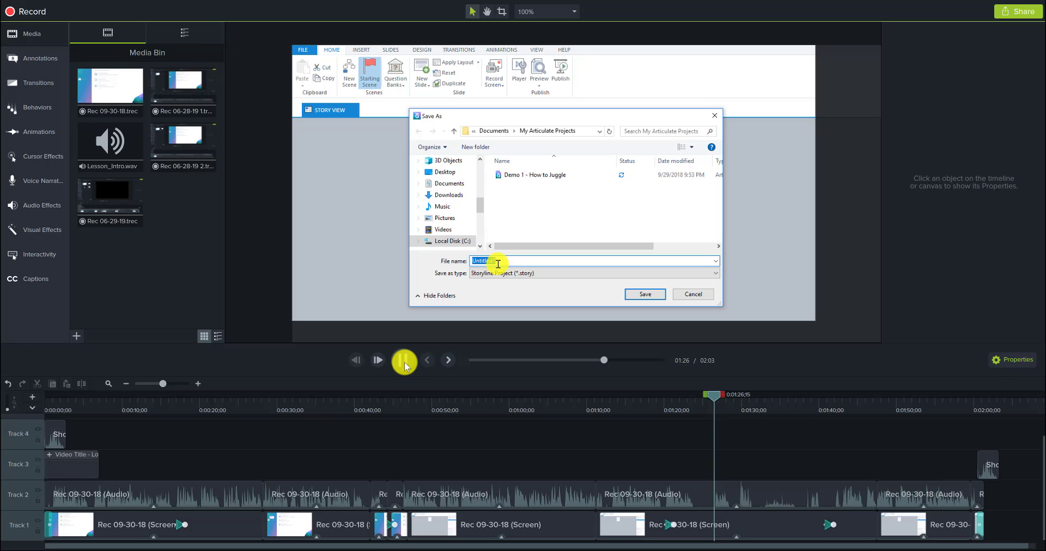
{"action": "left_click", "coordinate": [377, 361]}
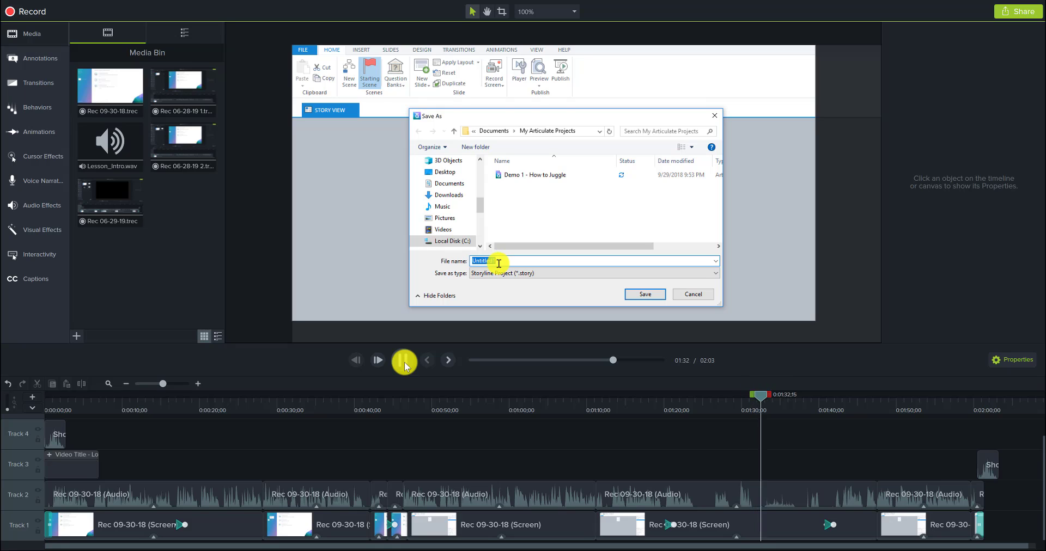
{"action": "type", "text": "Juggling Course Example"}
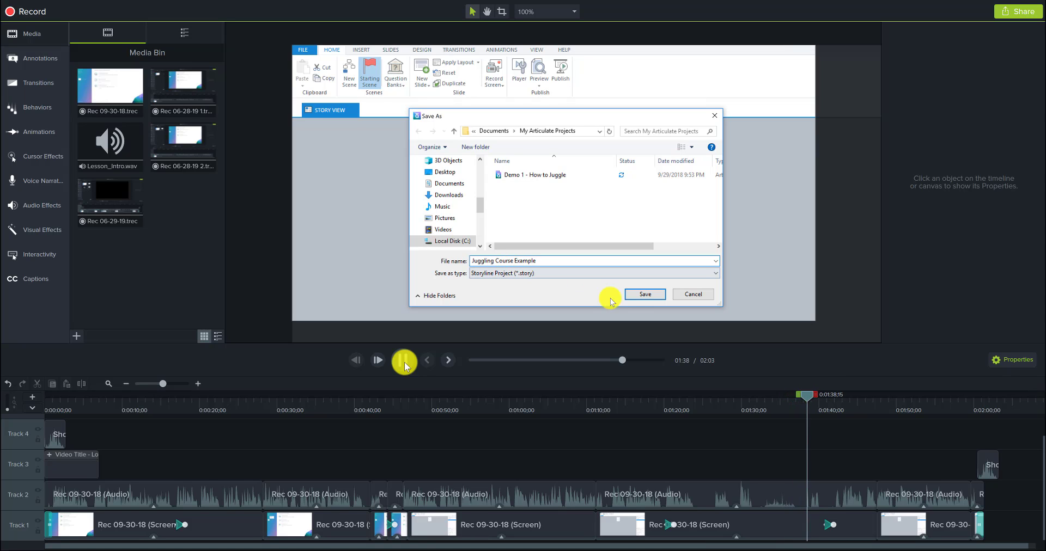
{"action": "left_click", "coordinate": [643, 295]}
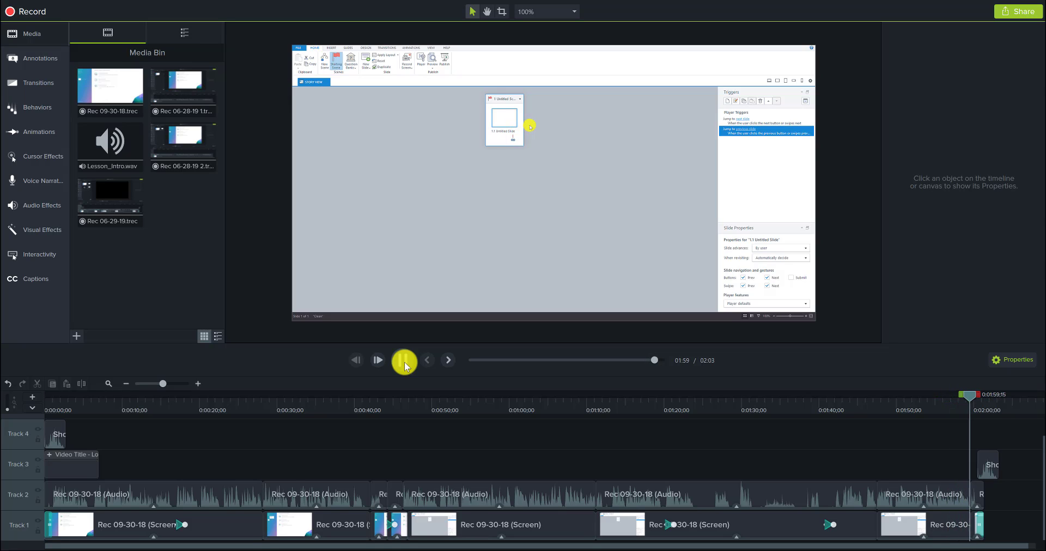
Step: Let playback run to the timeline end at 02:01, leaving a black preview
{"action": "left_click", "coordinate": [377, 361]}
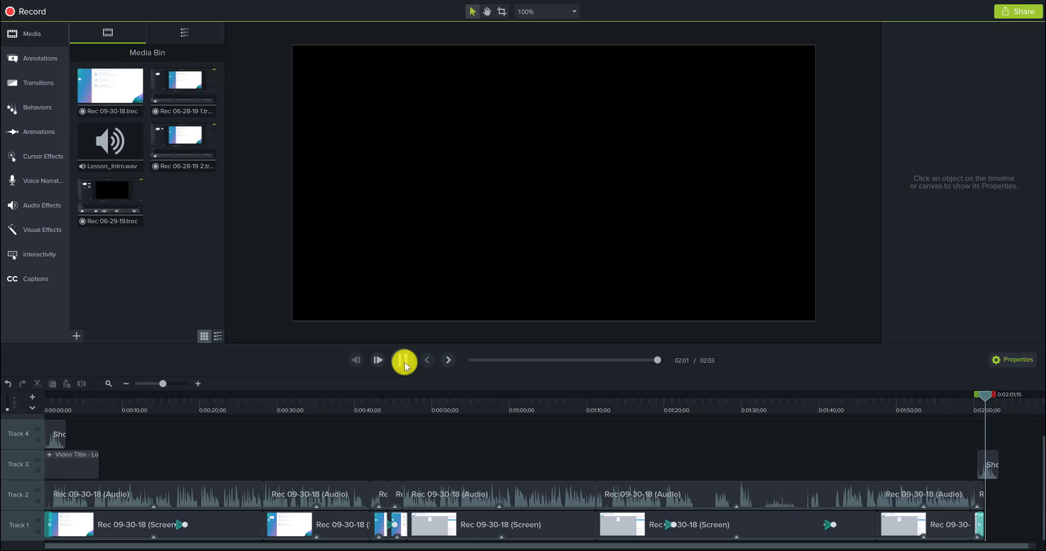